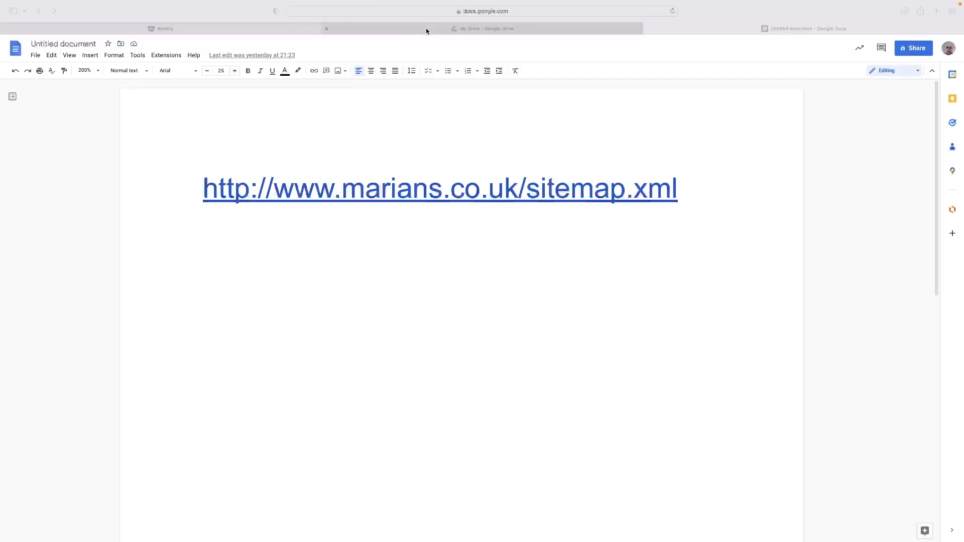
# - Close the 'My Drive – Google Drive' tab so the Weebly site editor shows
pyautogui.click(159, 28)
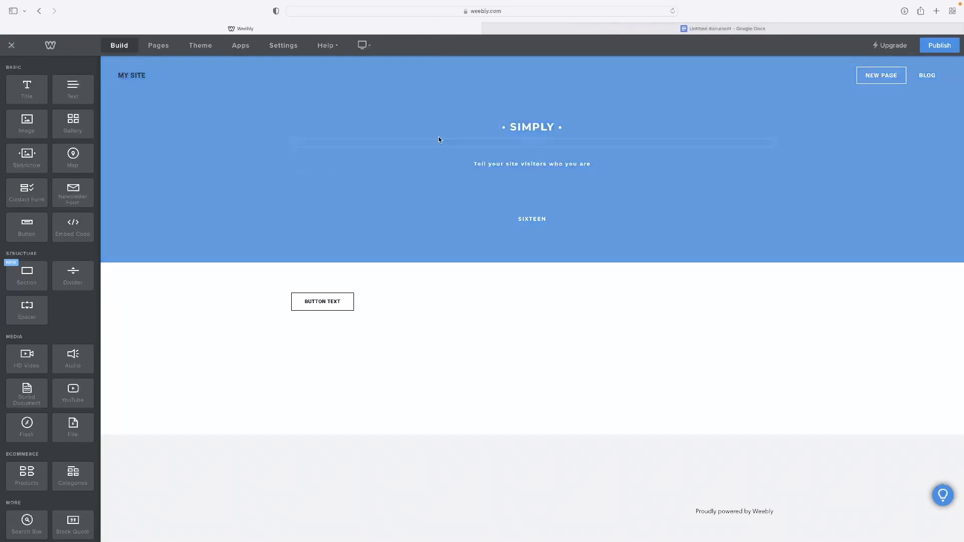
# - Return from Weebly to the Untitled Google Docs document holding the sitemap link
pyautogui.click(532, 164)
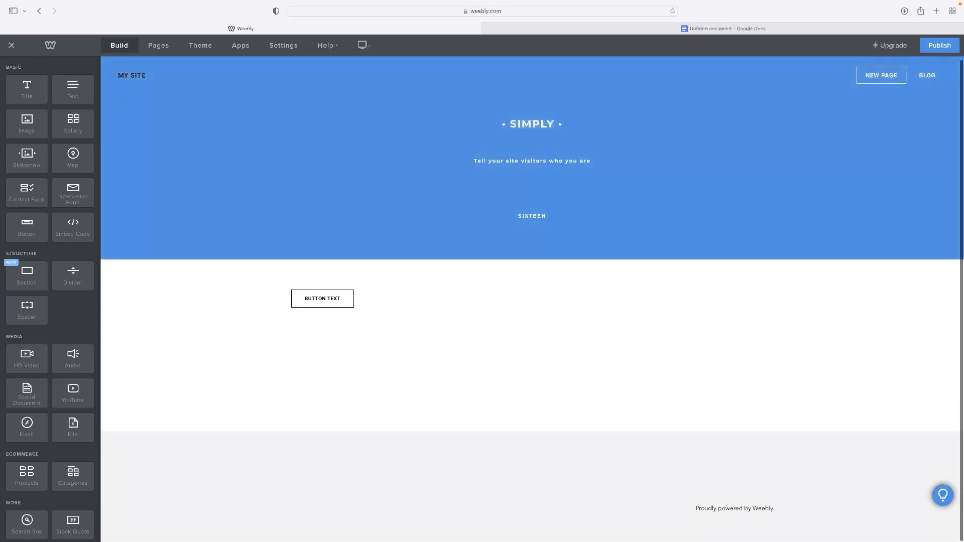
pyautogui.click(725, 28)
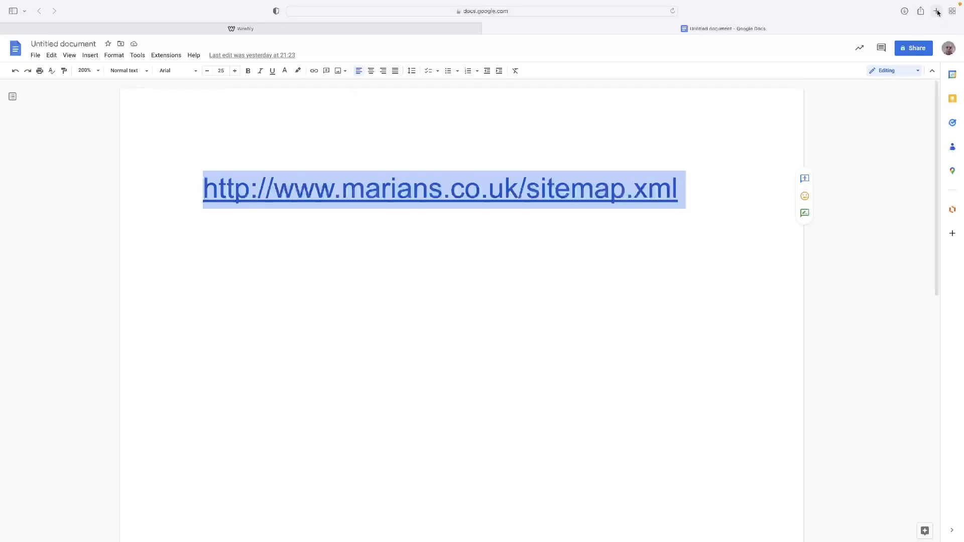
pyautogui.click(937, 12)
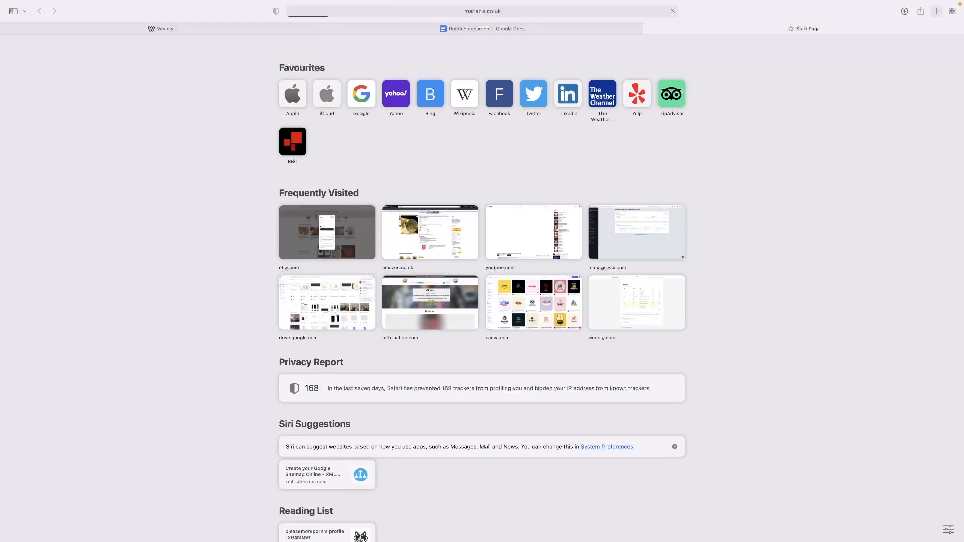
pyautogui.click(485, 28)
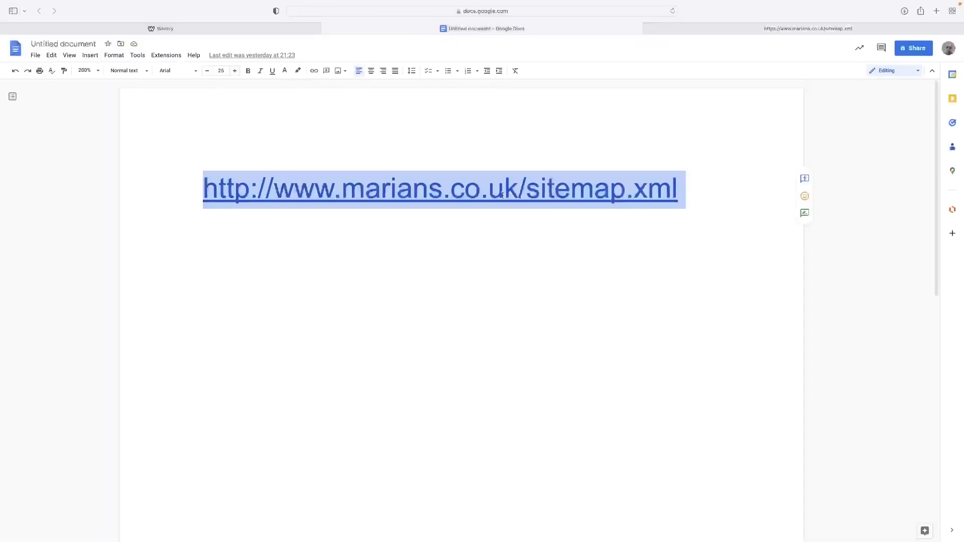
pyautogui.click(519, 188)
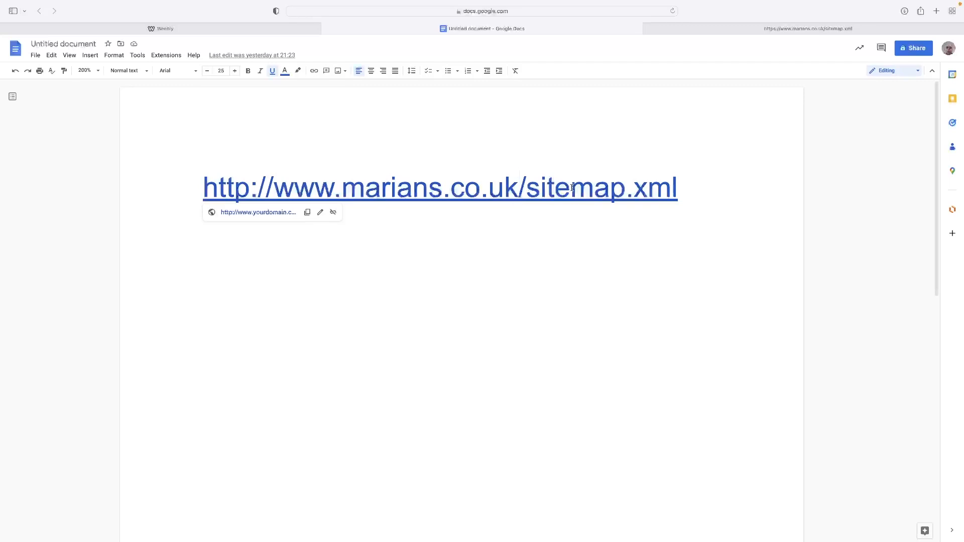
pyautogui.moveTo(2, 143)
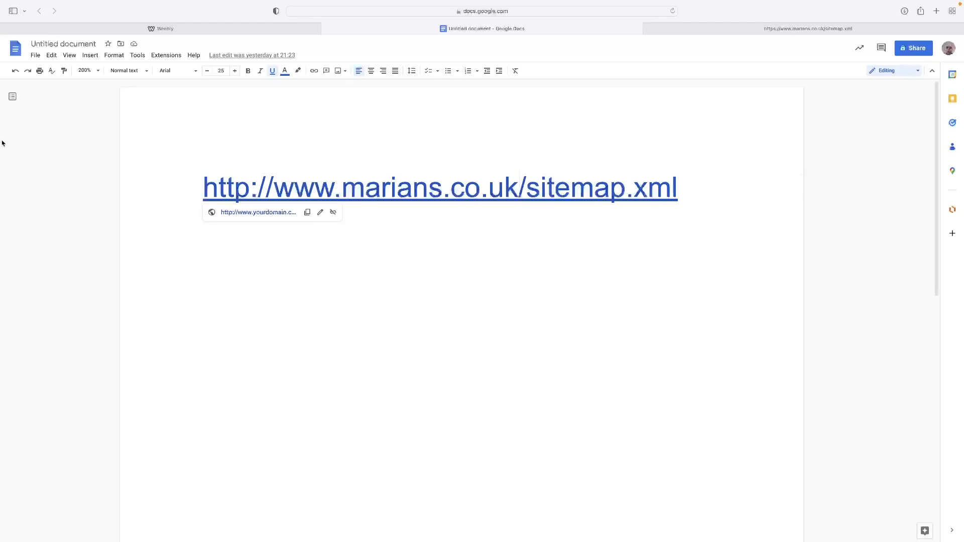
pyautogui.moveTo(17, 144)
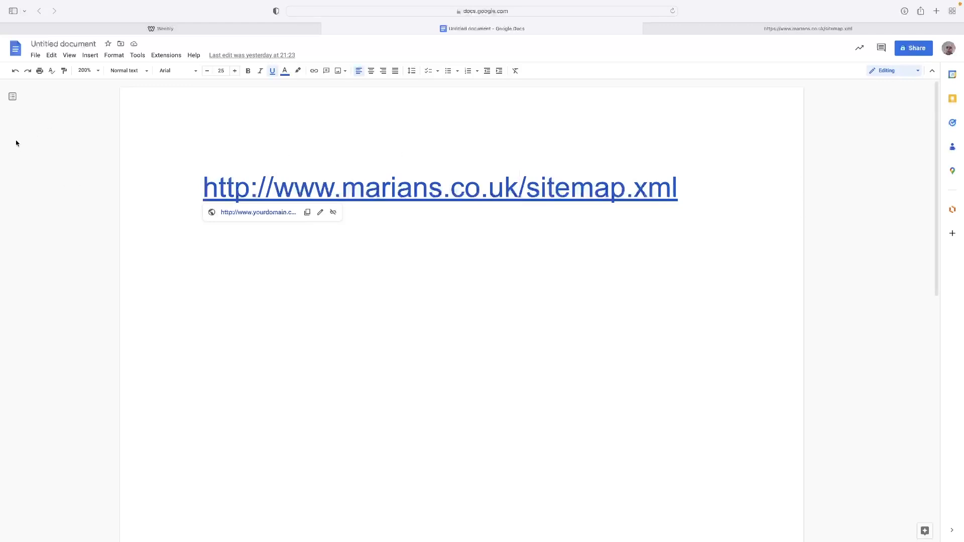
pyautogui.moveTo(778, 31)
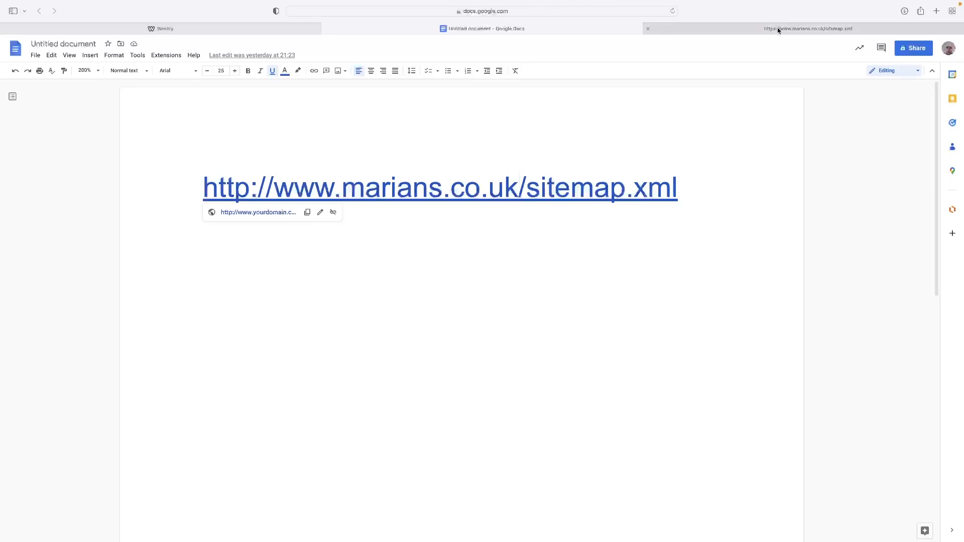